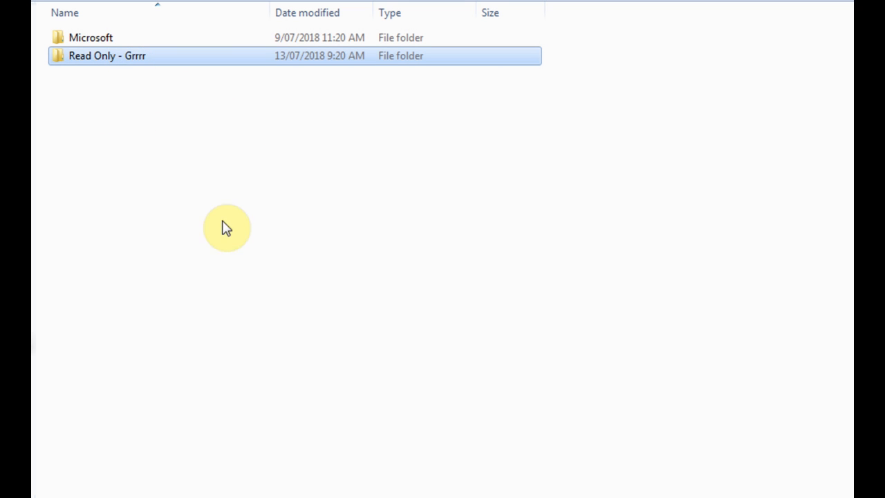
mouse_move(94, 60)
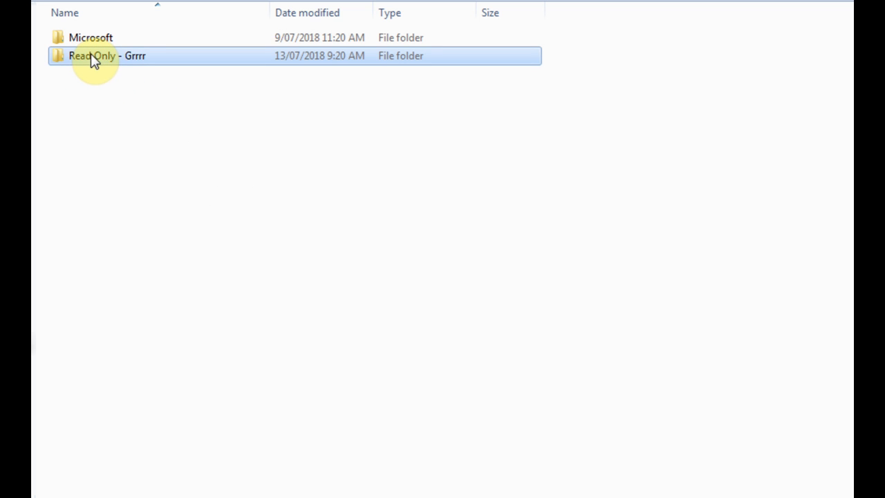
Check Cooking Chart.xlsx's properties in the Read Only - Grrr folder, confirming Read-only is ticked
double_click(91, 55)
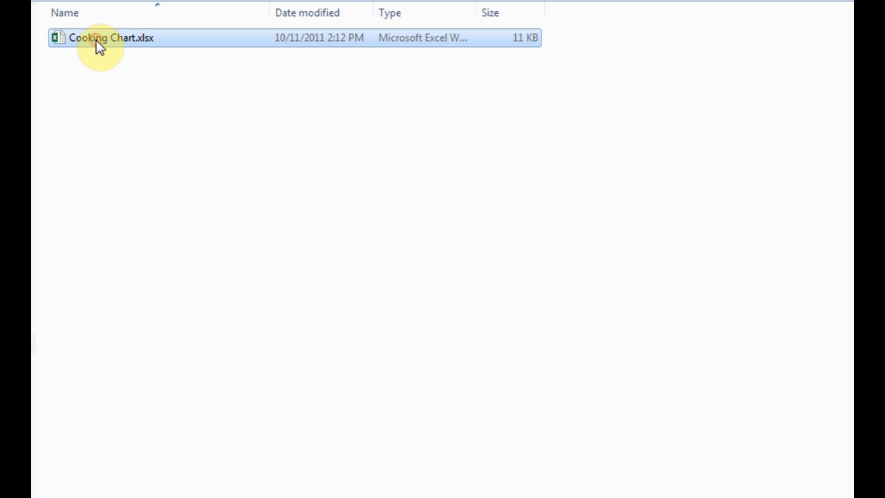
right_click(97, 38)
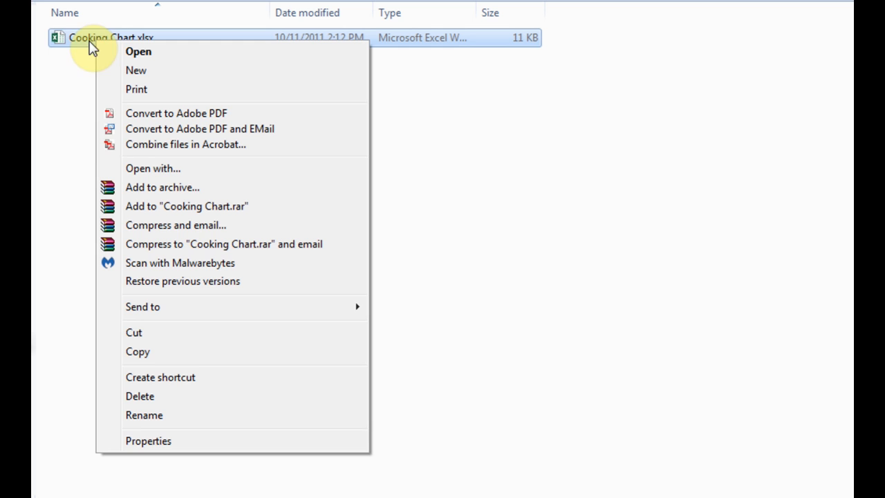
click(144, 414)
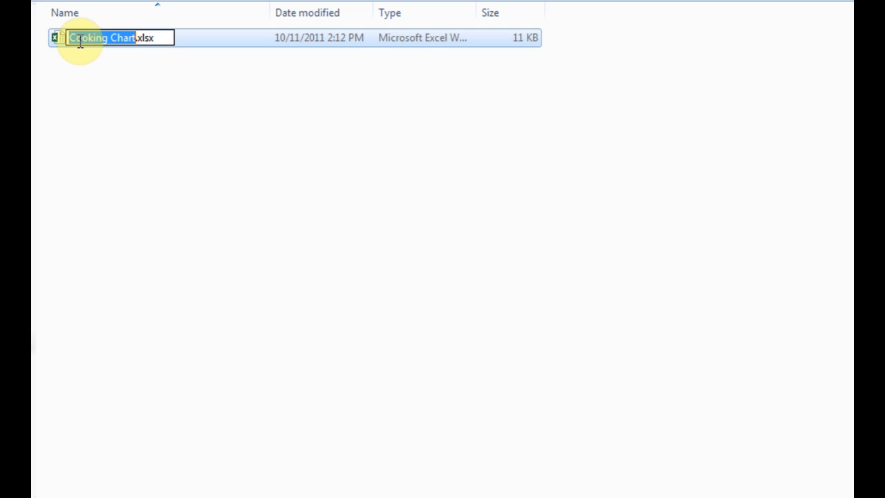
right_click(94, 37)
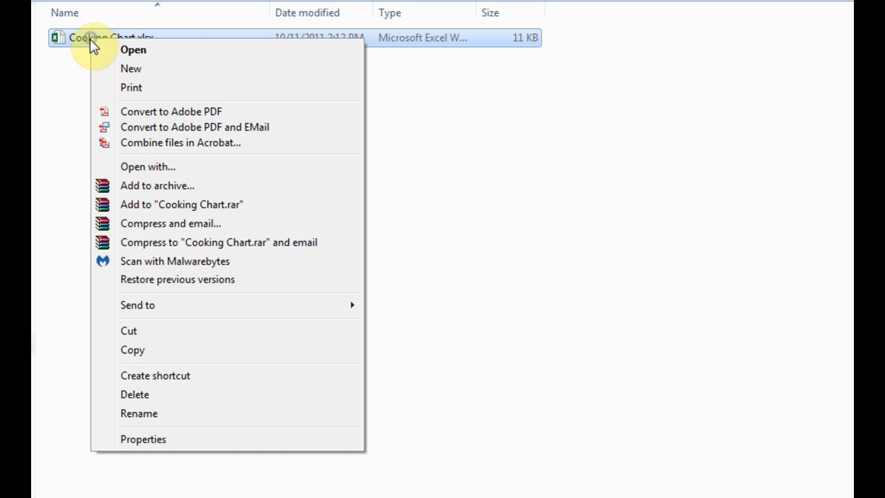
click(143, 439)
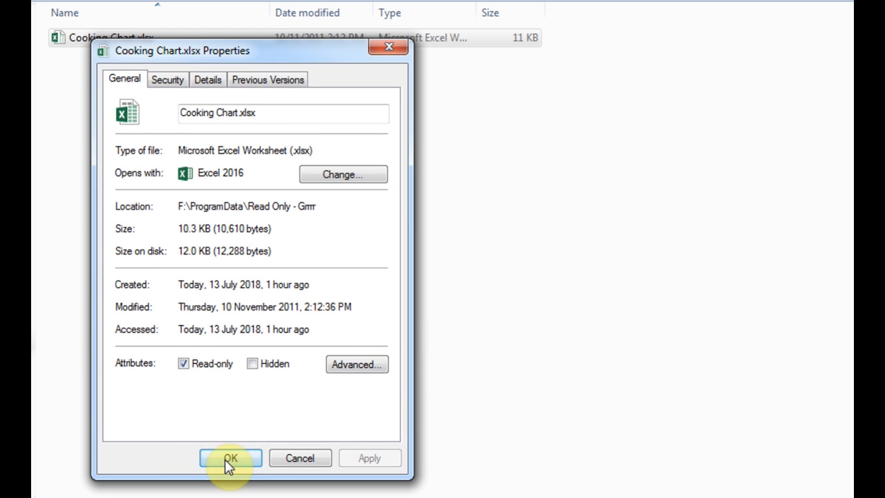
click(230, 457)
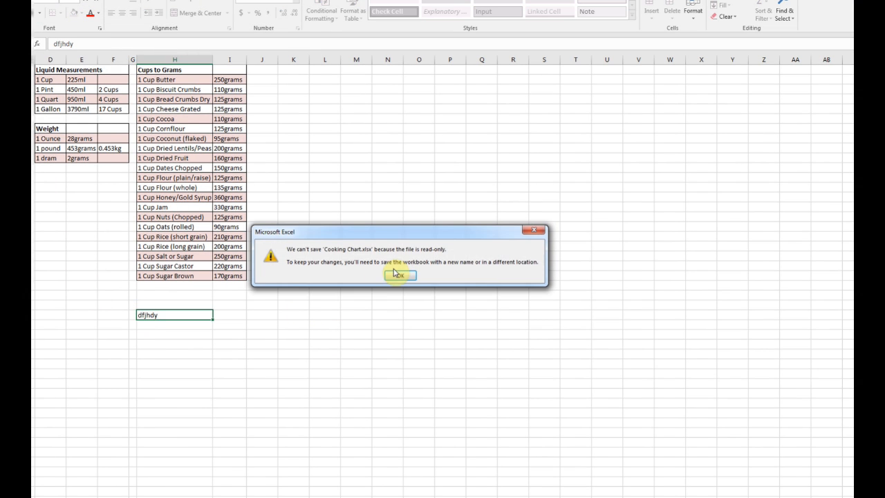
Dismiss Excel's warning that Cooking Chart.xlsx can't be saved while read-only
click(400, 274)
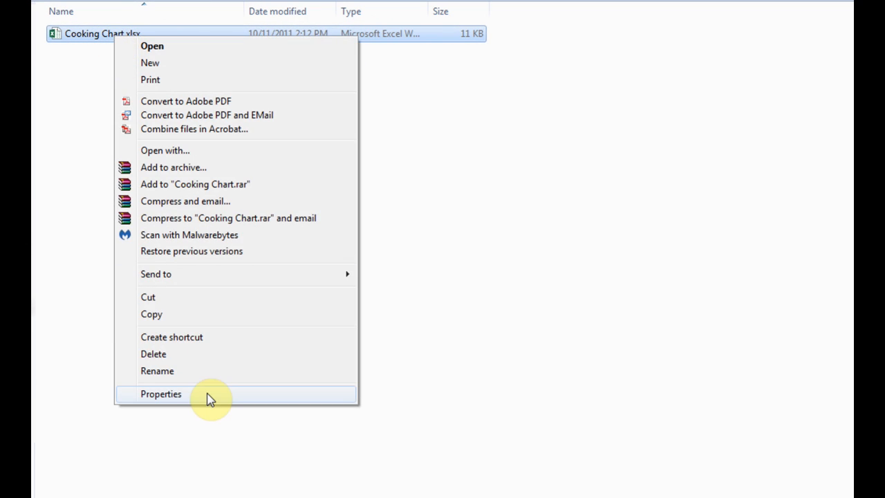
Untick the Read-only attribute in Cooking Chart.xlsx's General properties
click(160, 393)
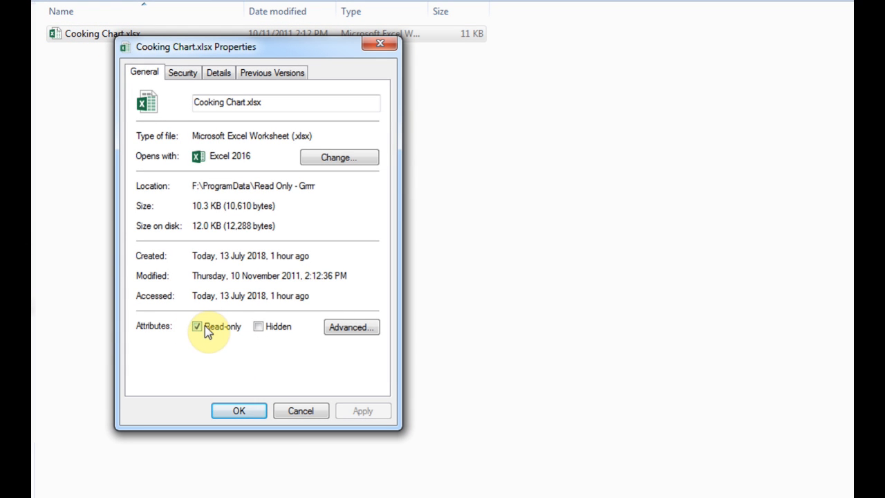
click(197, 326)
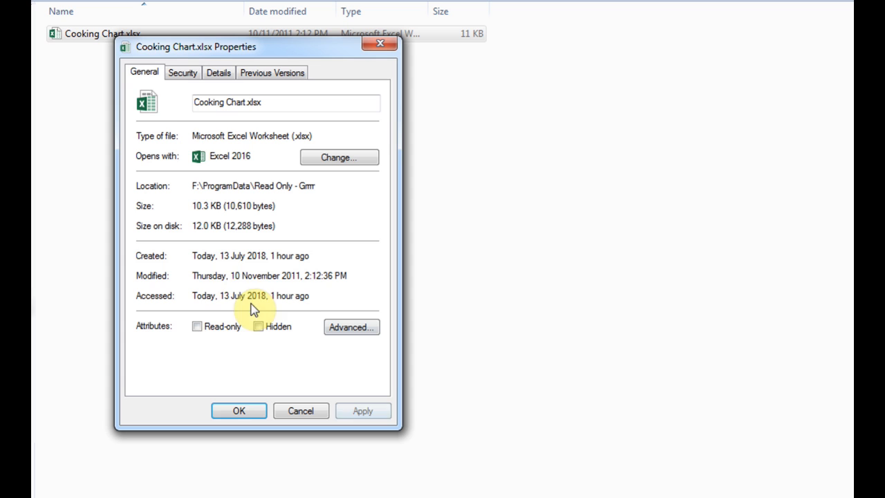
mouse_move(404, 213)
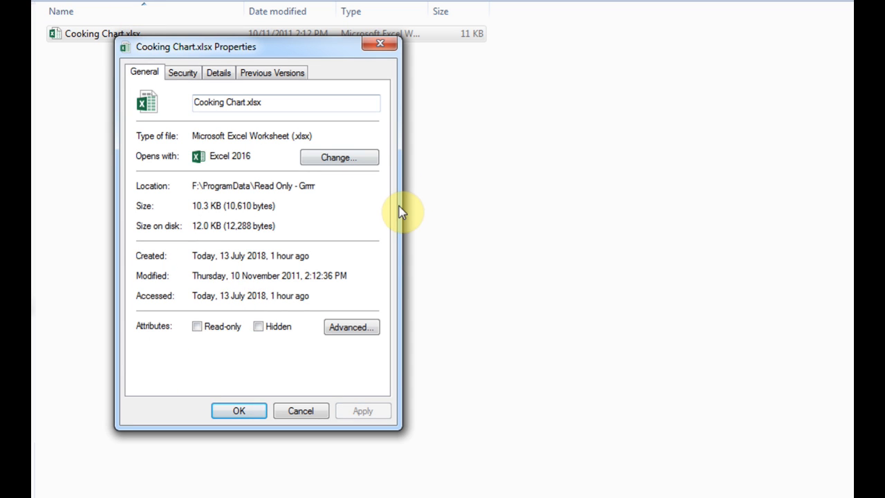
mouse_move(311, 268)
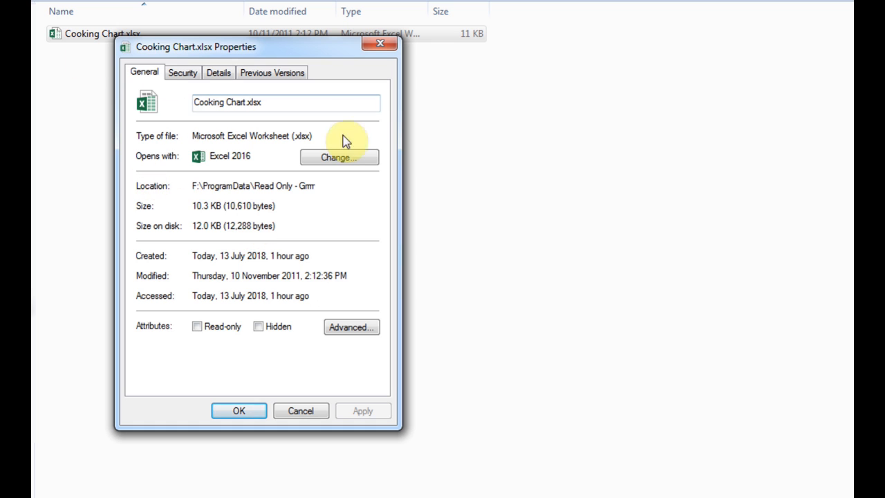
mouse_move(277, 261)
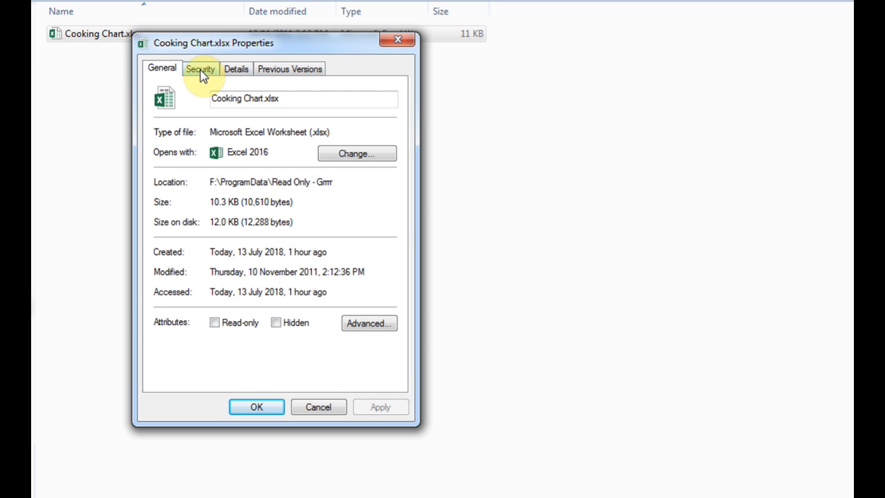
Show Cooking Chart.xlsx's Advanced Security Settings from the Security tab
click(199, 69)
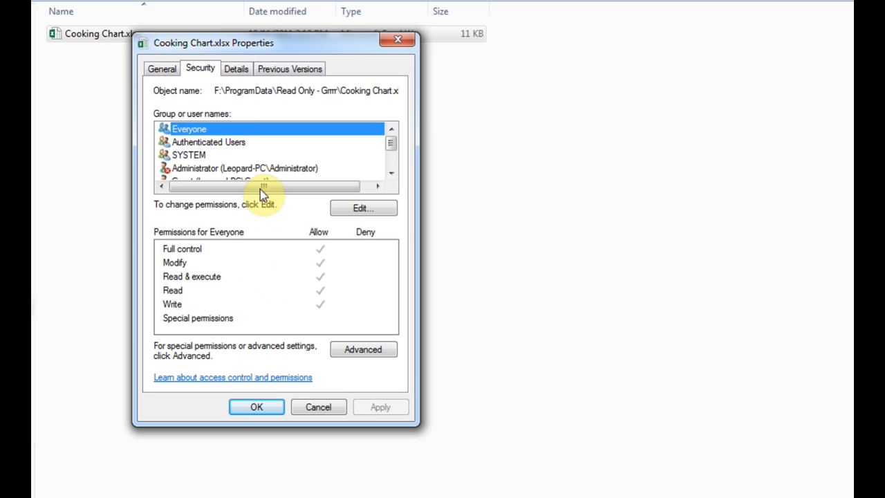
click(362, 348)
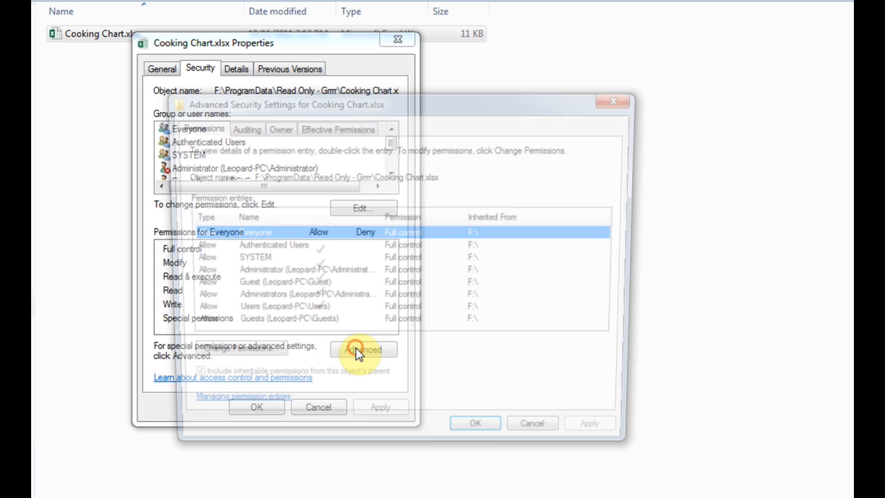
click(362, 348)
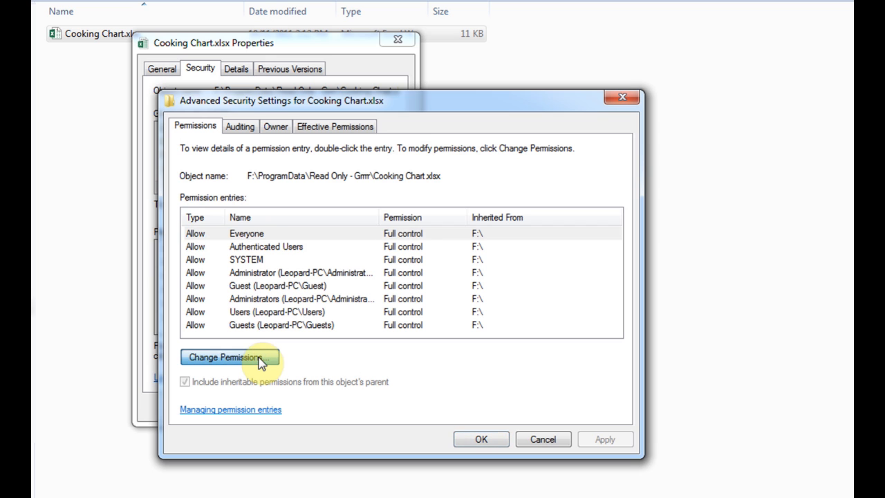
Start a new permission entry and select the Users group as its principal
click(228, 357)
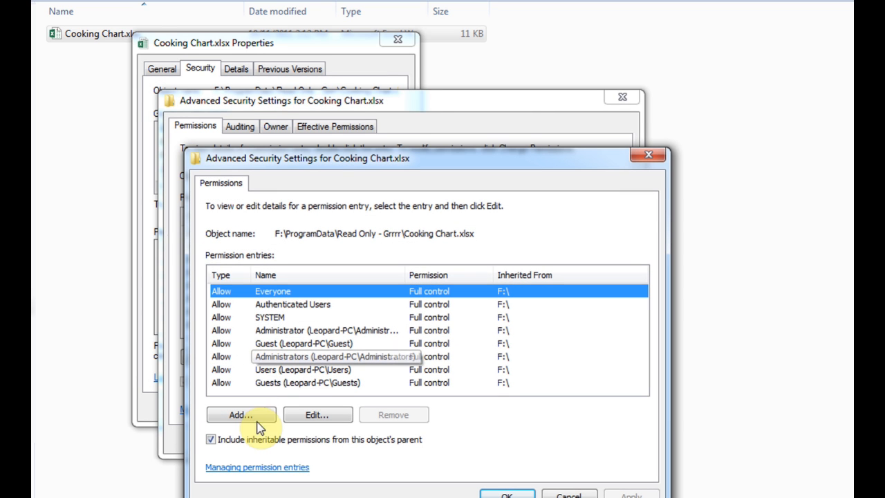
click(241, 414)
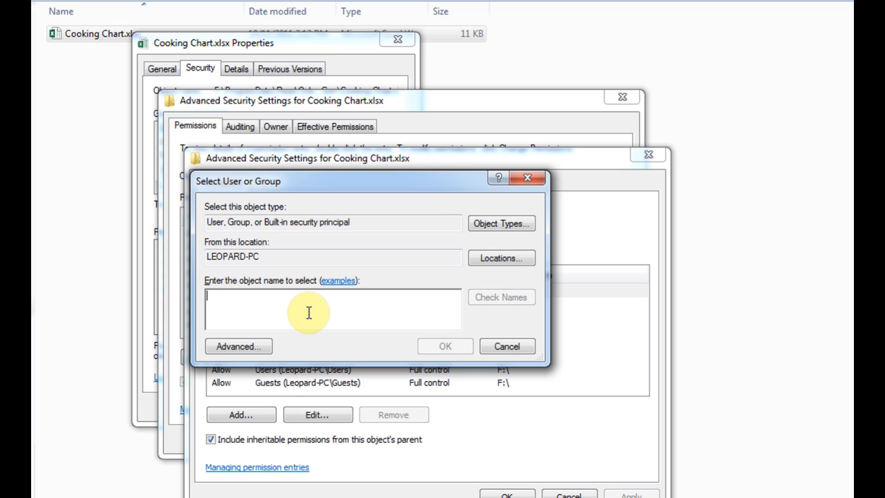
text(User)
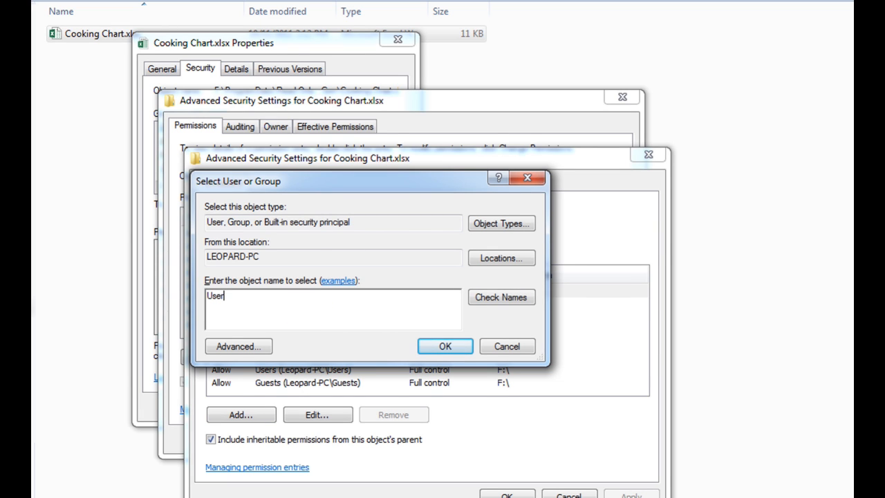
text(s)
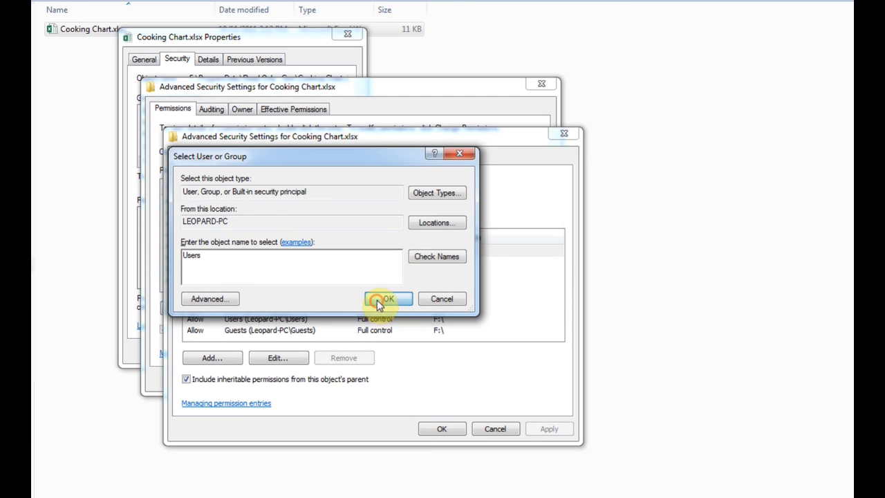
click(387, 298)
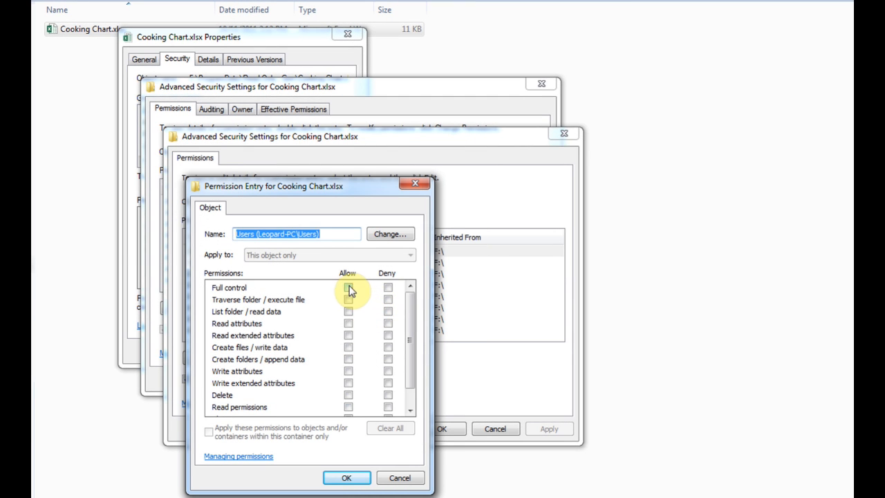
Allow Full control for Users and confirm through Permission Entry, Advanced Security Settings and Properties
click(348, 286)
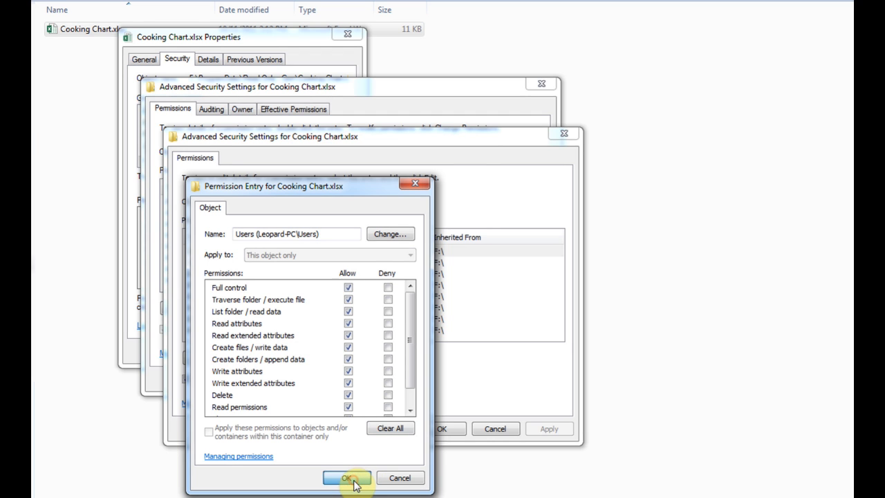
click(347, 477)
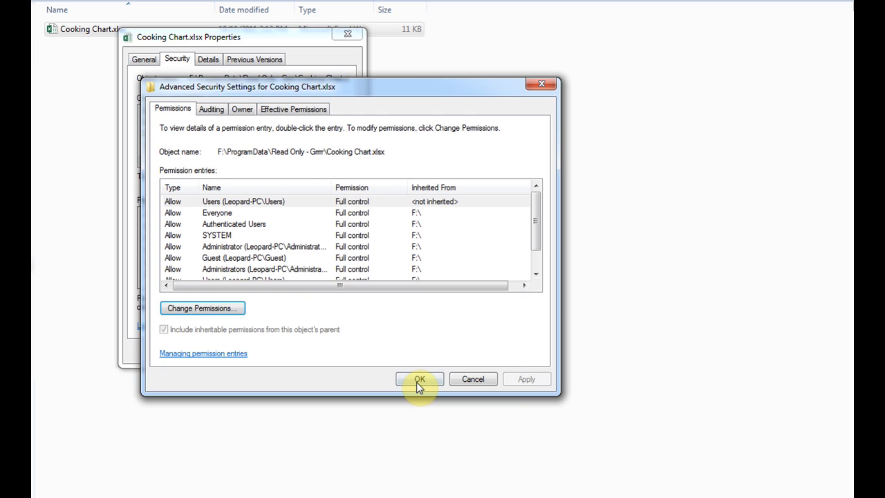
click(420, 379)
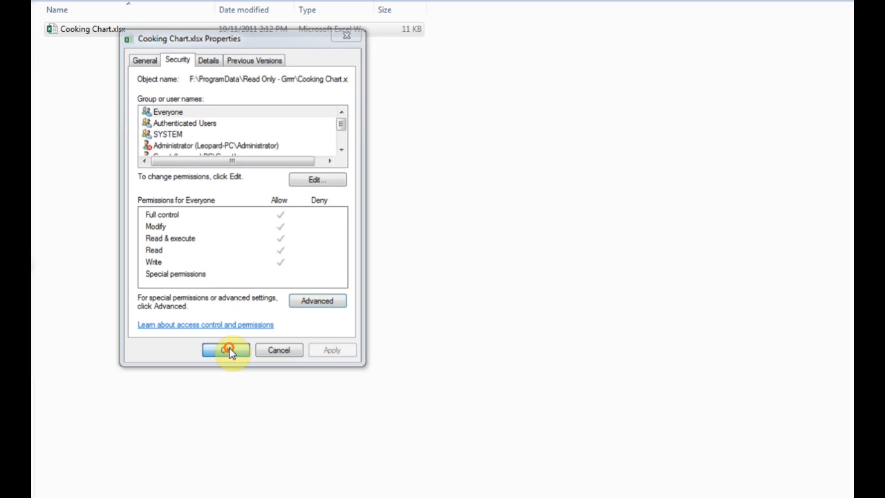
click(225, 348)
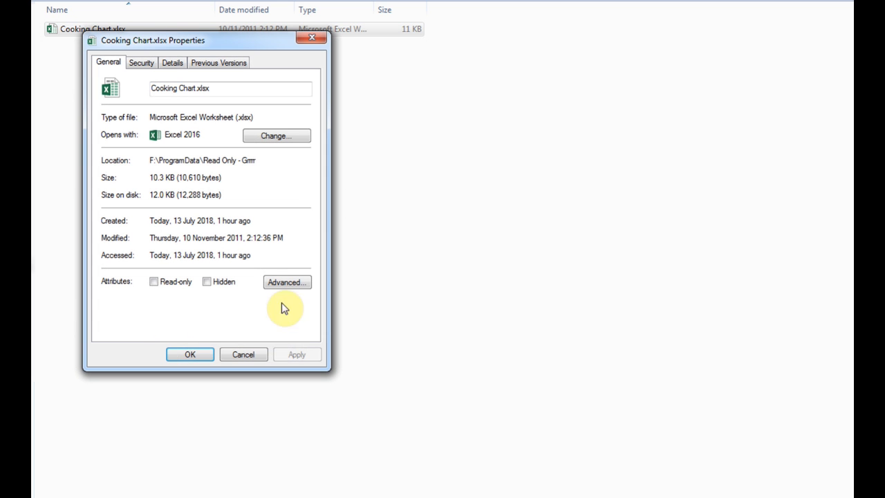
mouse_move(217, 249)
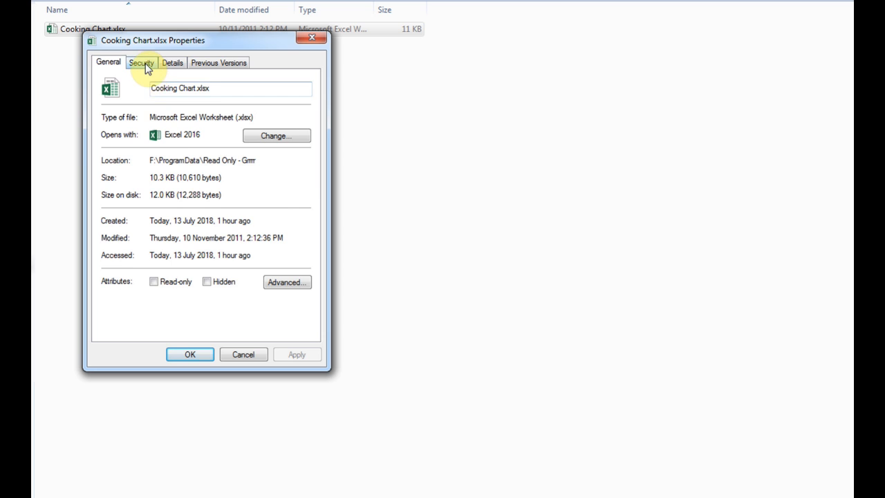
Begin editing Cooking Chart.xlsx's permissions from its Security tab
click(141, 62)
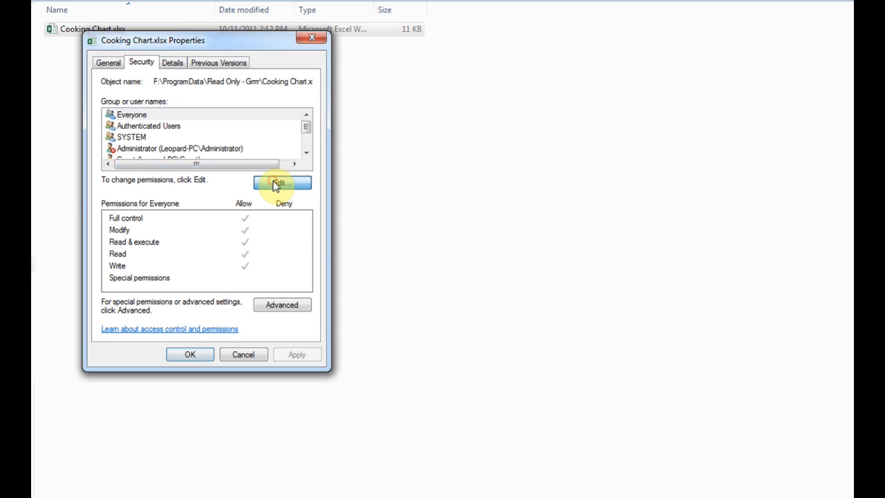
click(282, 182)
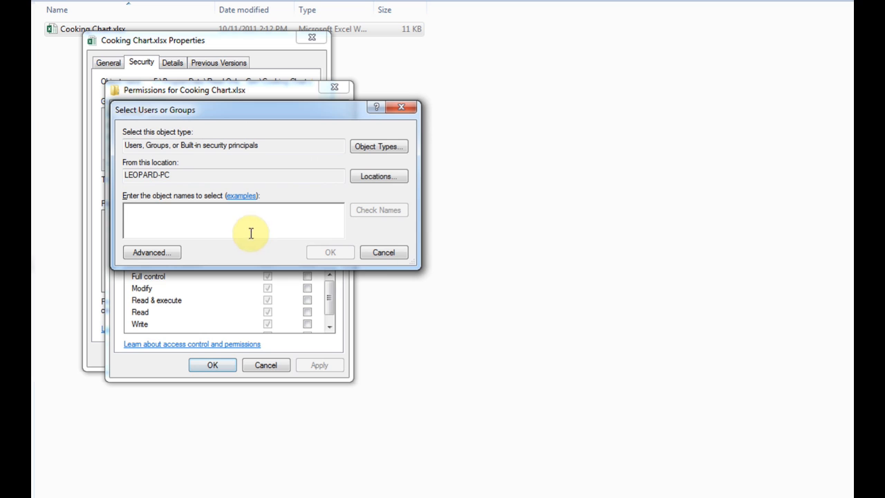
Add Users with Full control allowed and save the permissions and the file's properties
text(Us)
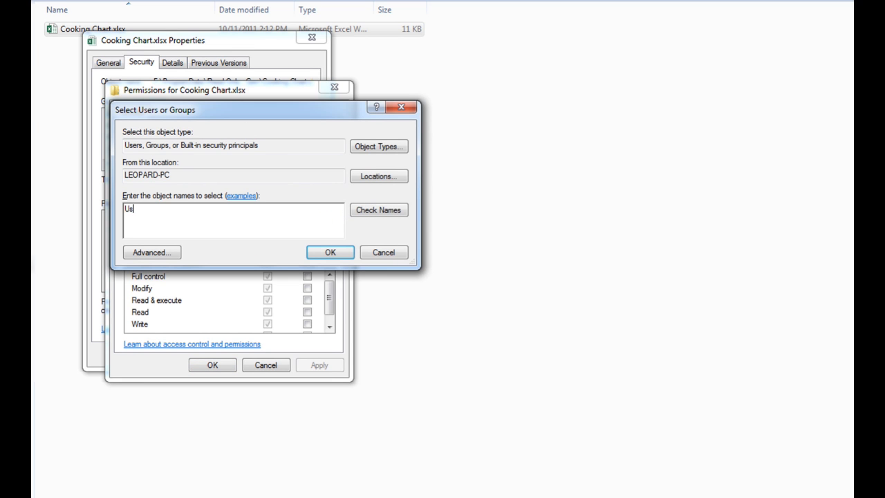
click(329, 251)
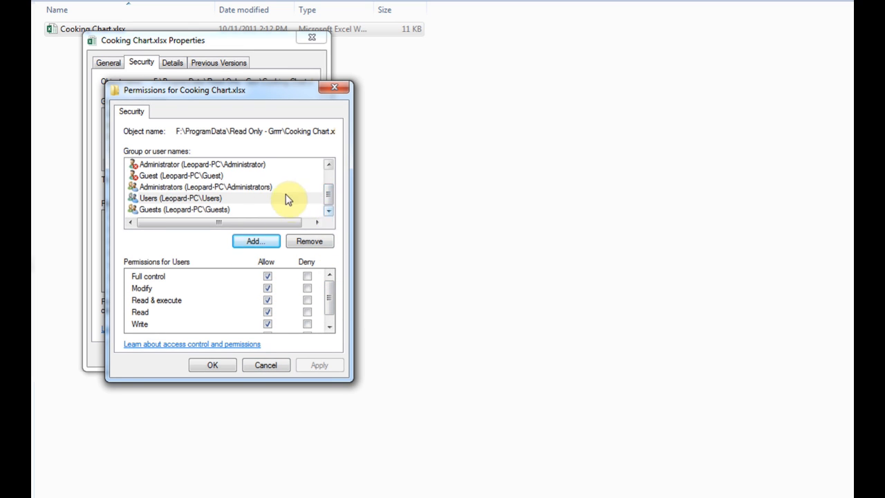
click(213, 365)
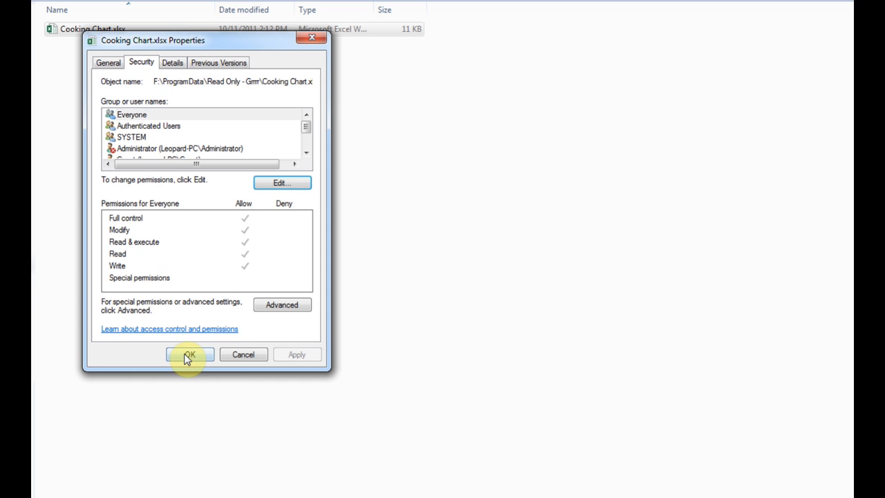
click(188, 354)
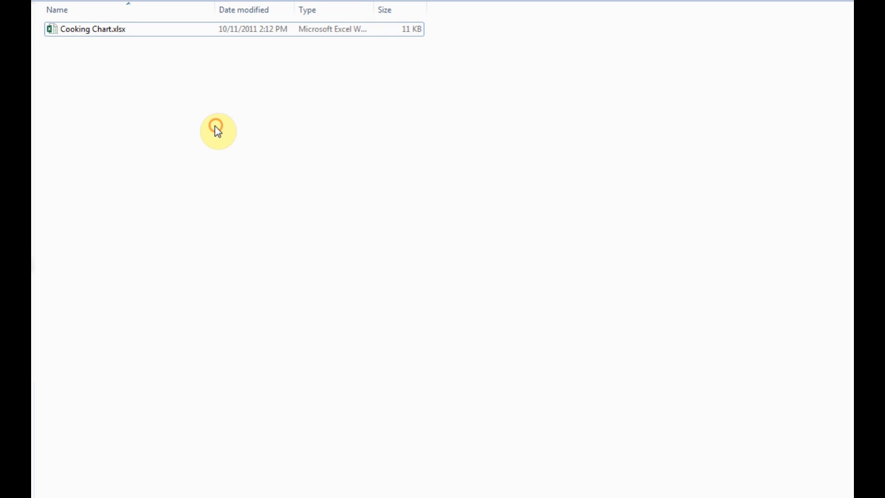
mouse_move(393, 228)
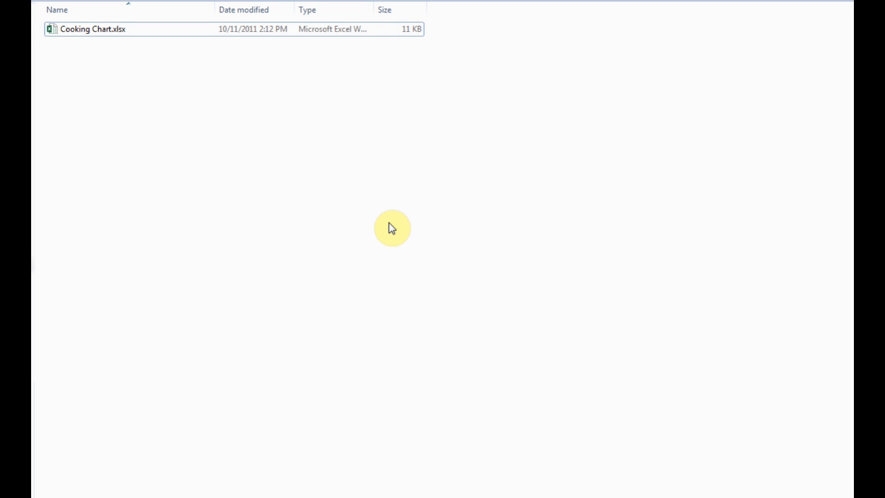
mouse_move(394, 224)
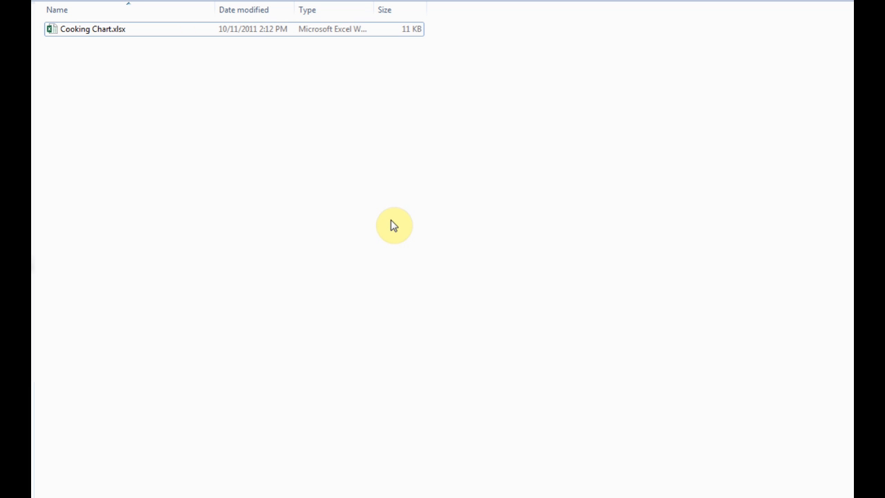